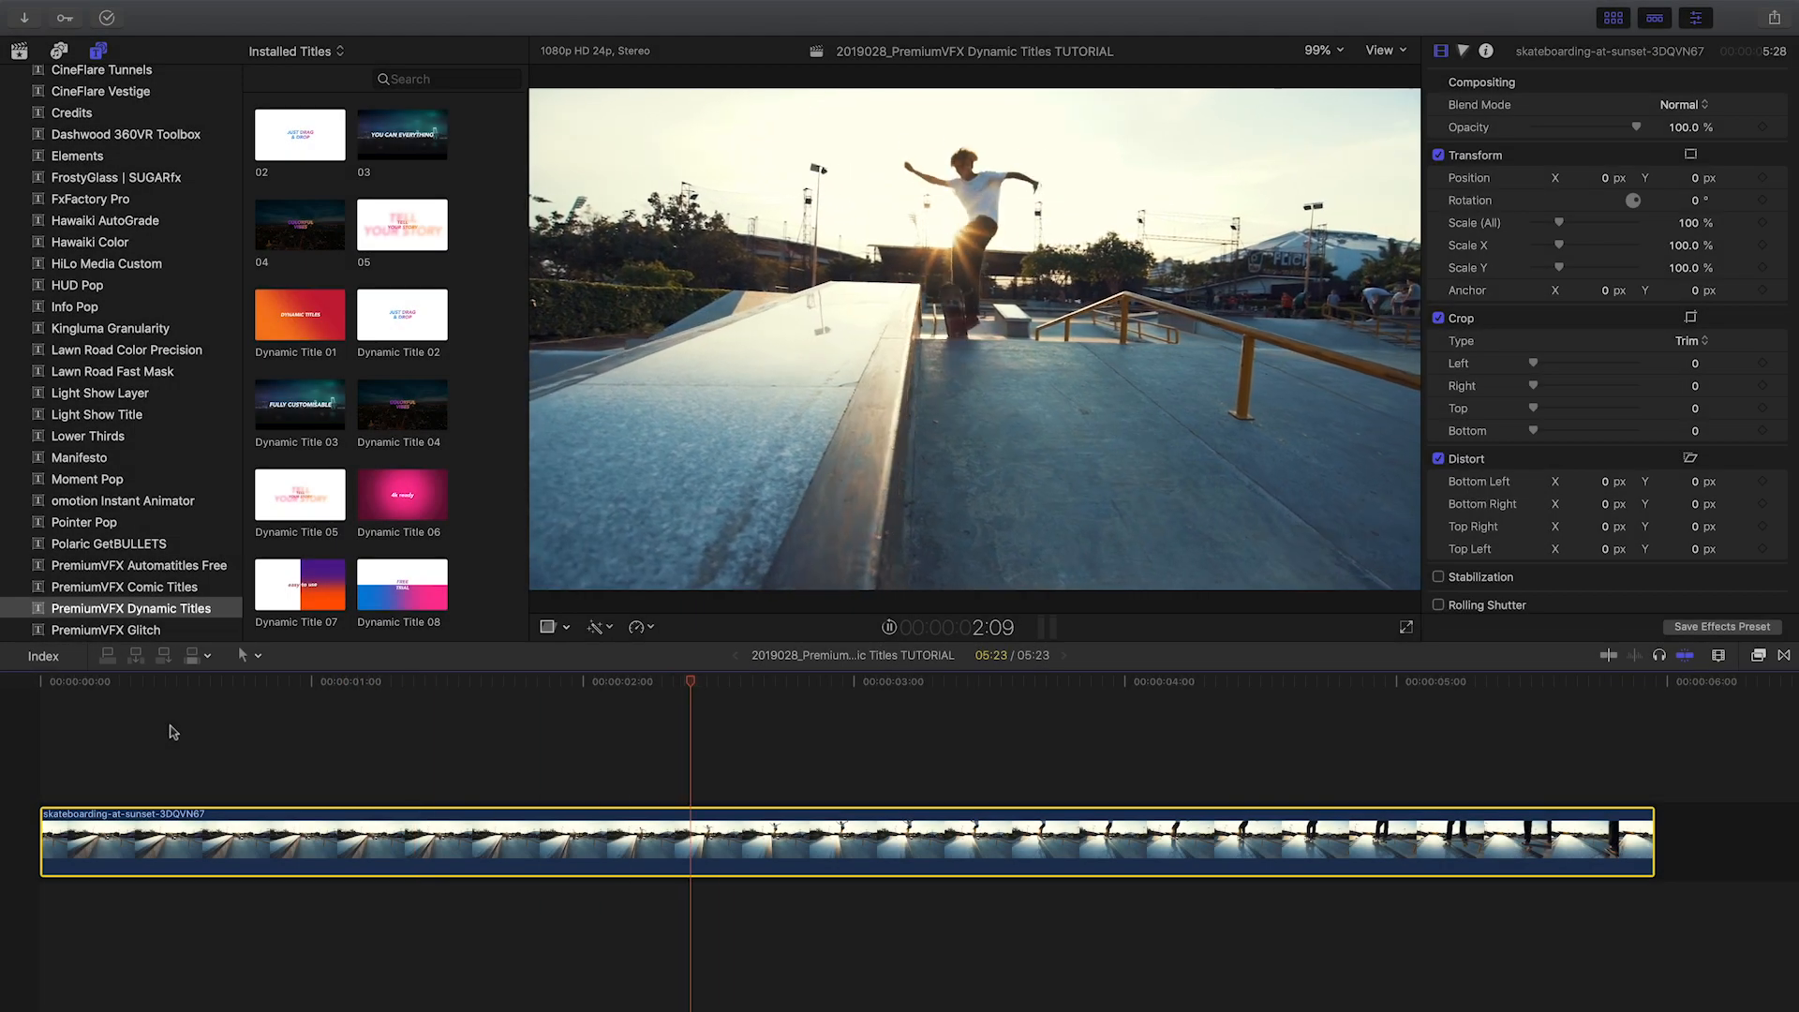
Place Dynamic Title 24 from the PremiumVFX browser above the skate park clip
{"action": "left_click", "coordinate": [1162, 680]}
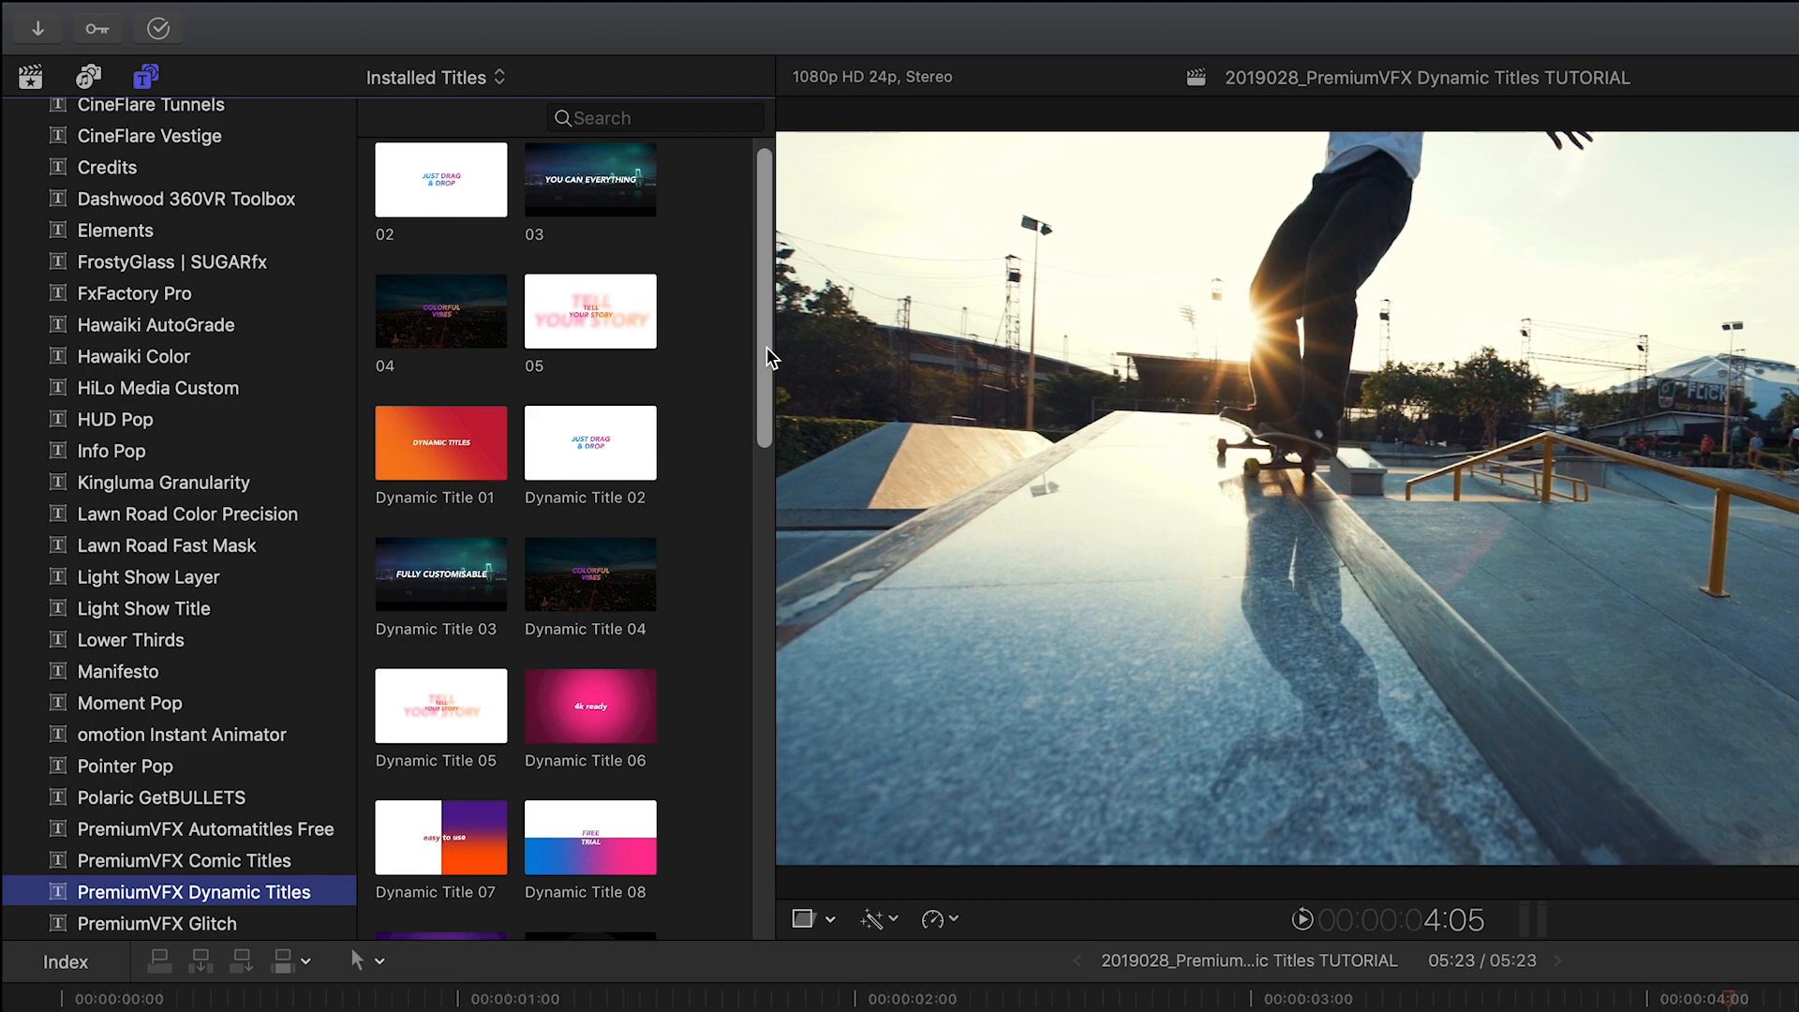
{"action": "scroll", "scroll_direction": "down", "scroll_amount": 3}
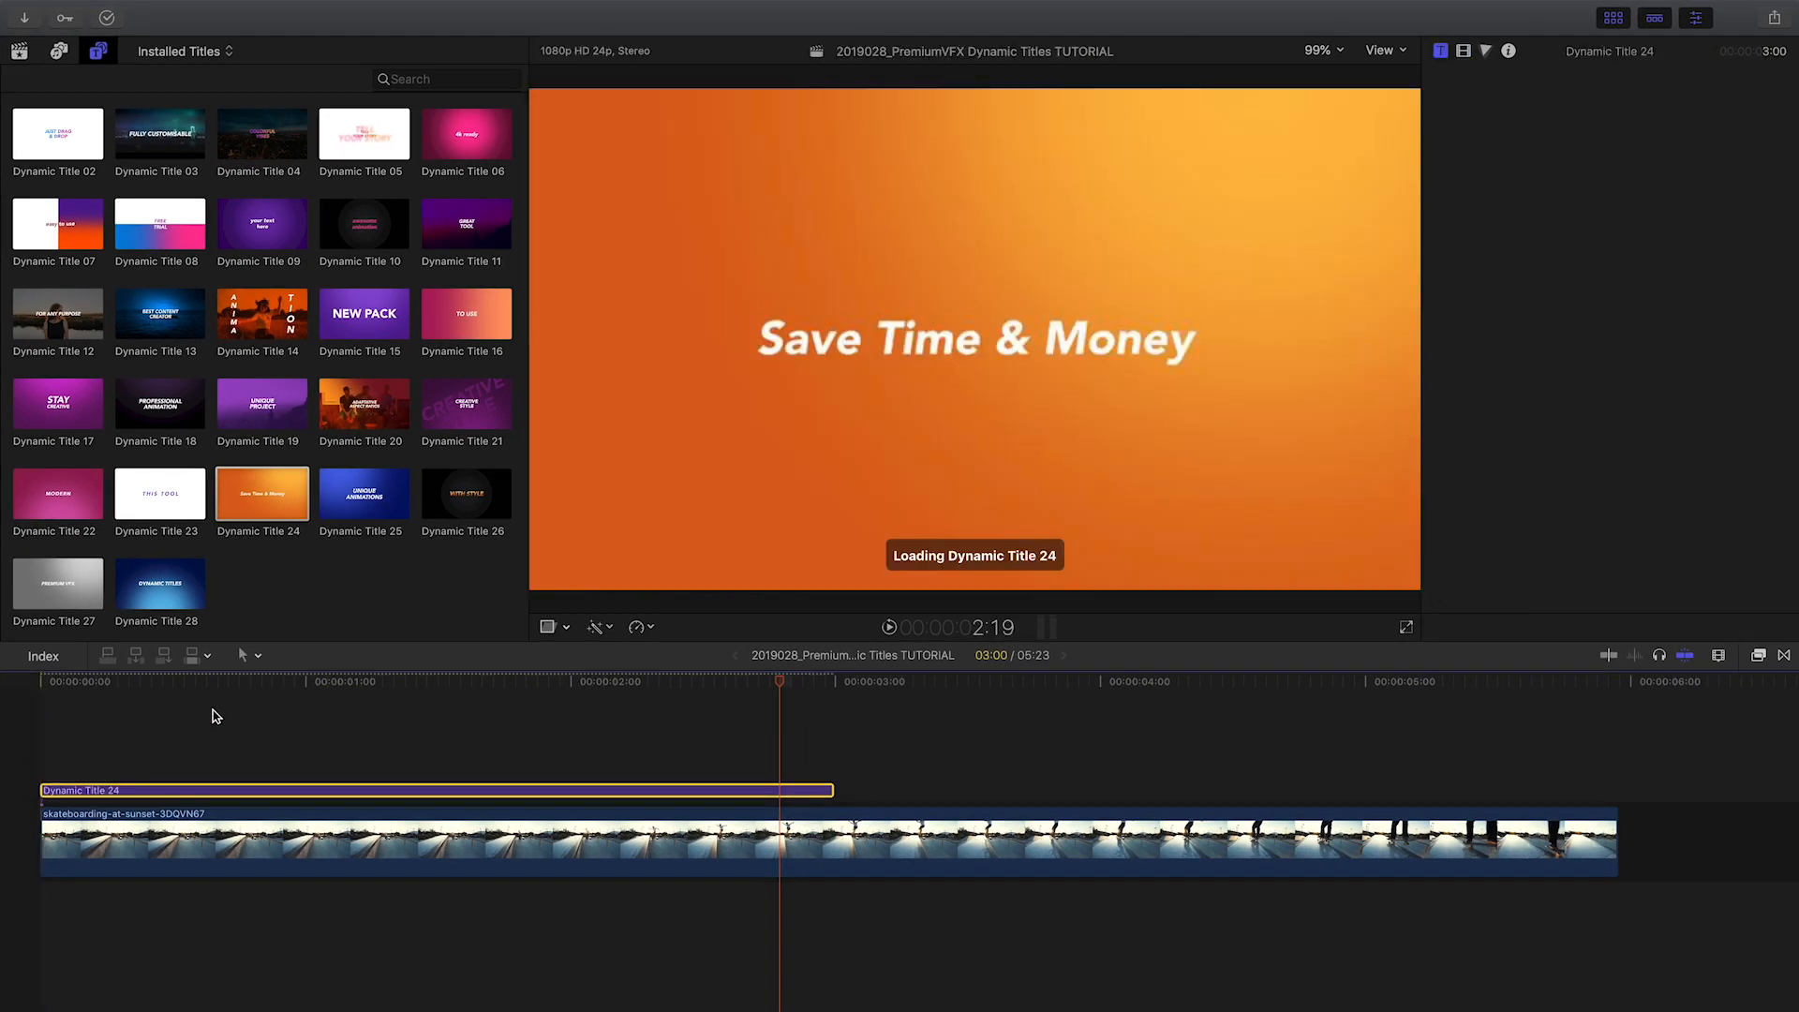
Replace the placeholder with 'West Side Skate Park / Summer' as the title text
{"action": "double_click", "coordinate": [972, 339]}
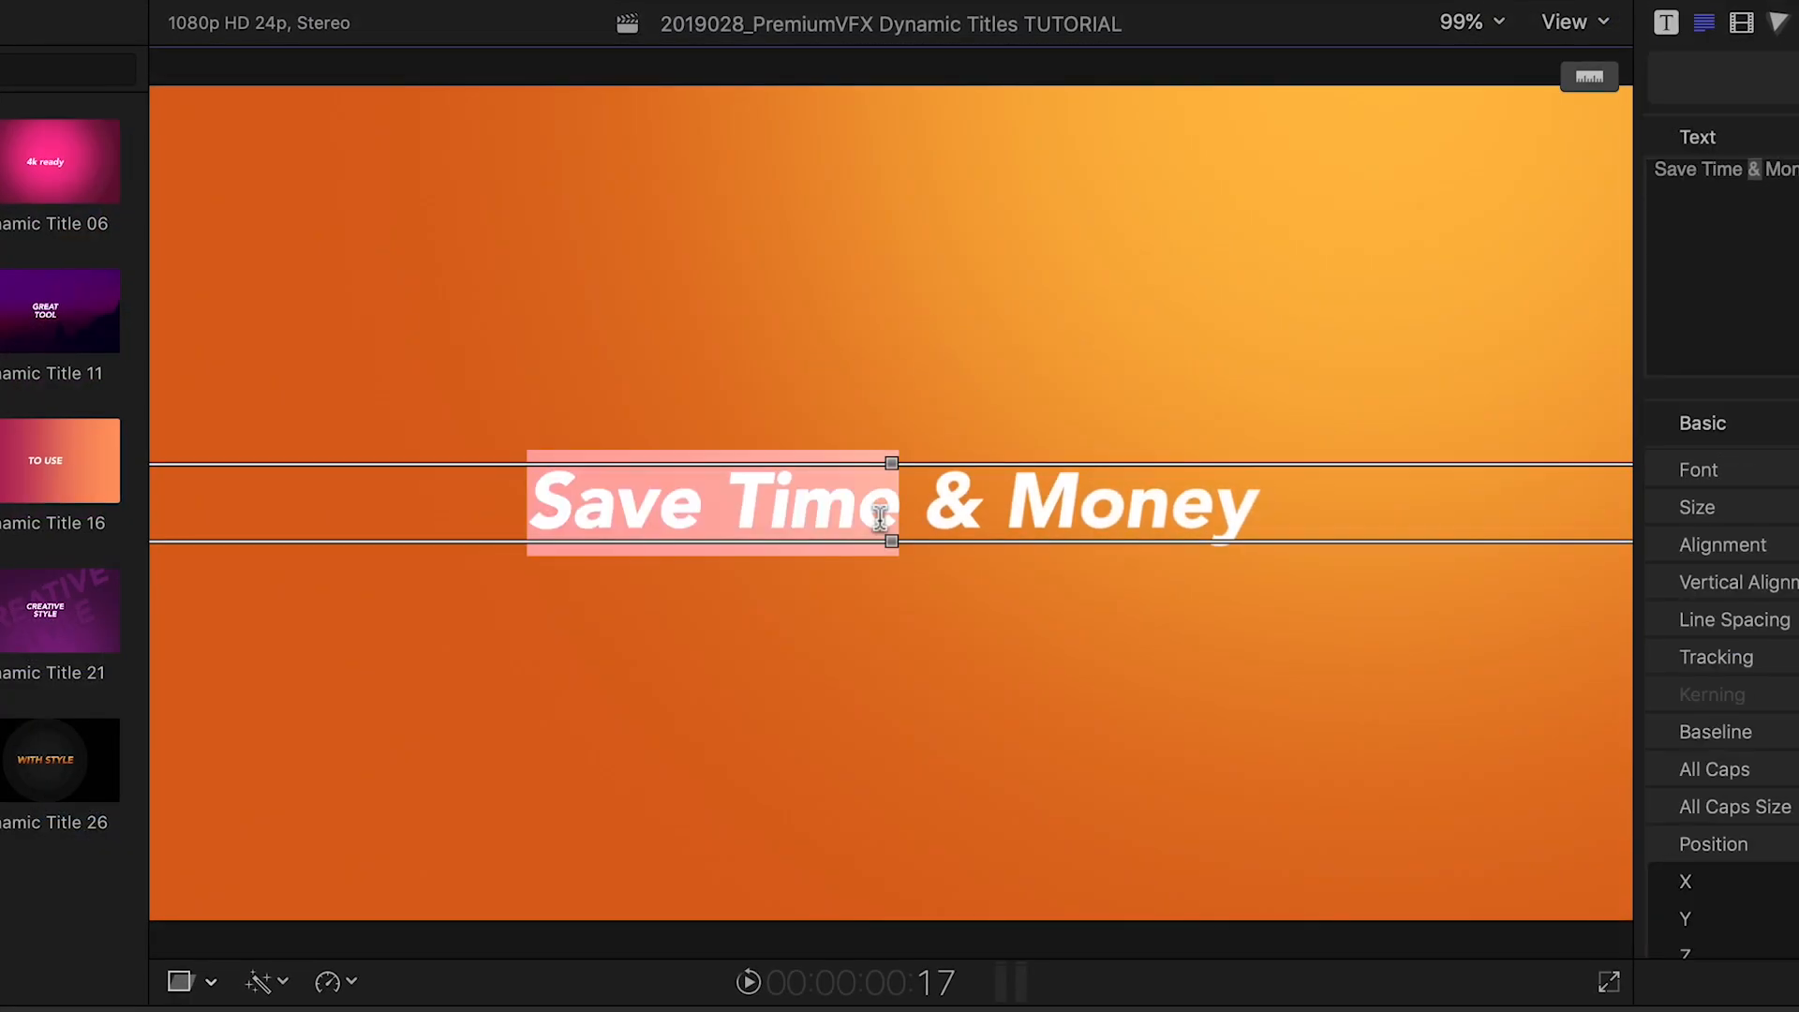
{"action": "type", "text": "West Side Skate Park / Summer"}
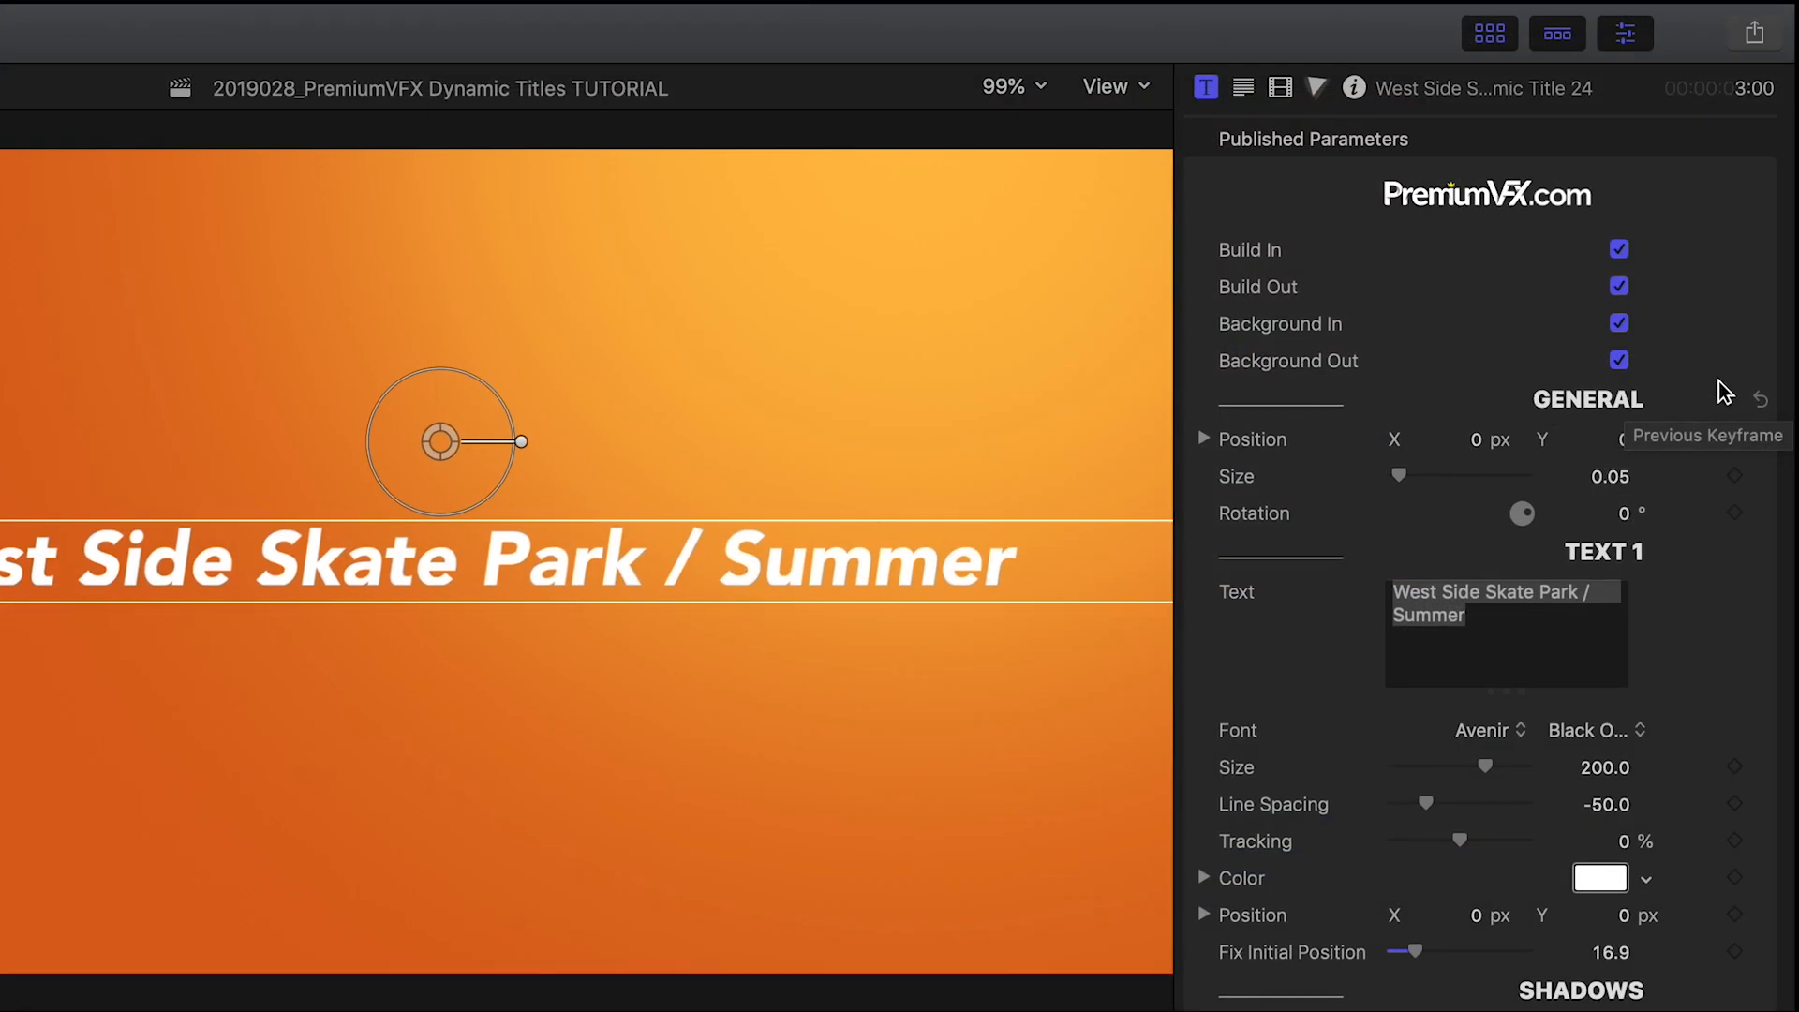
{"action": "left_click", "coordinate": [1617, 249]}
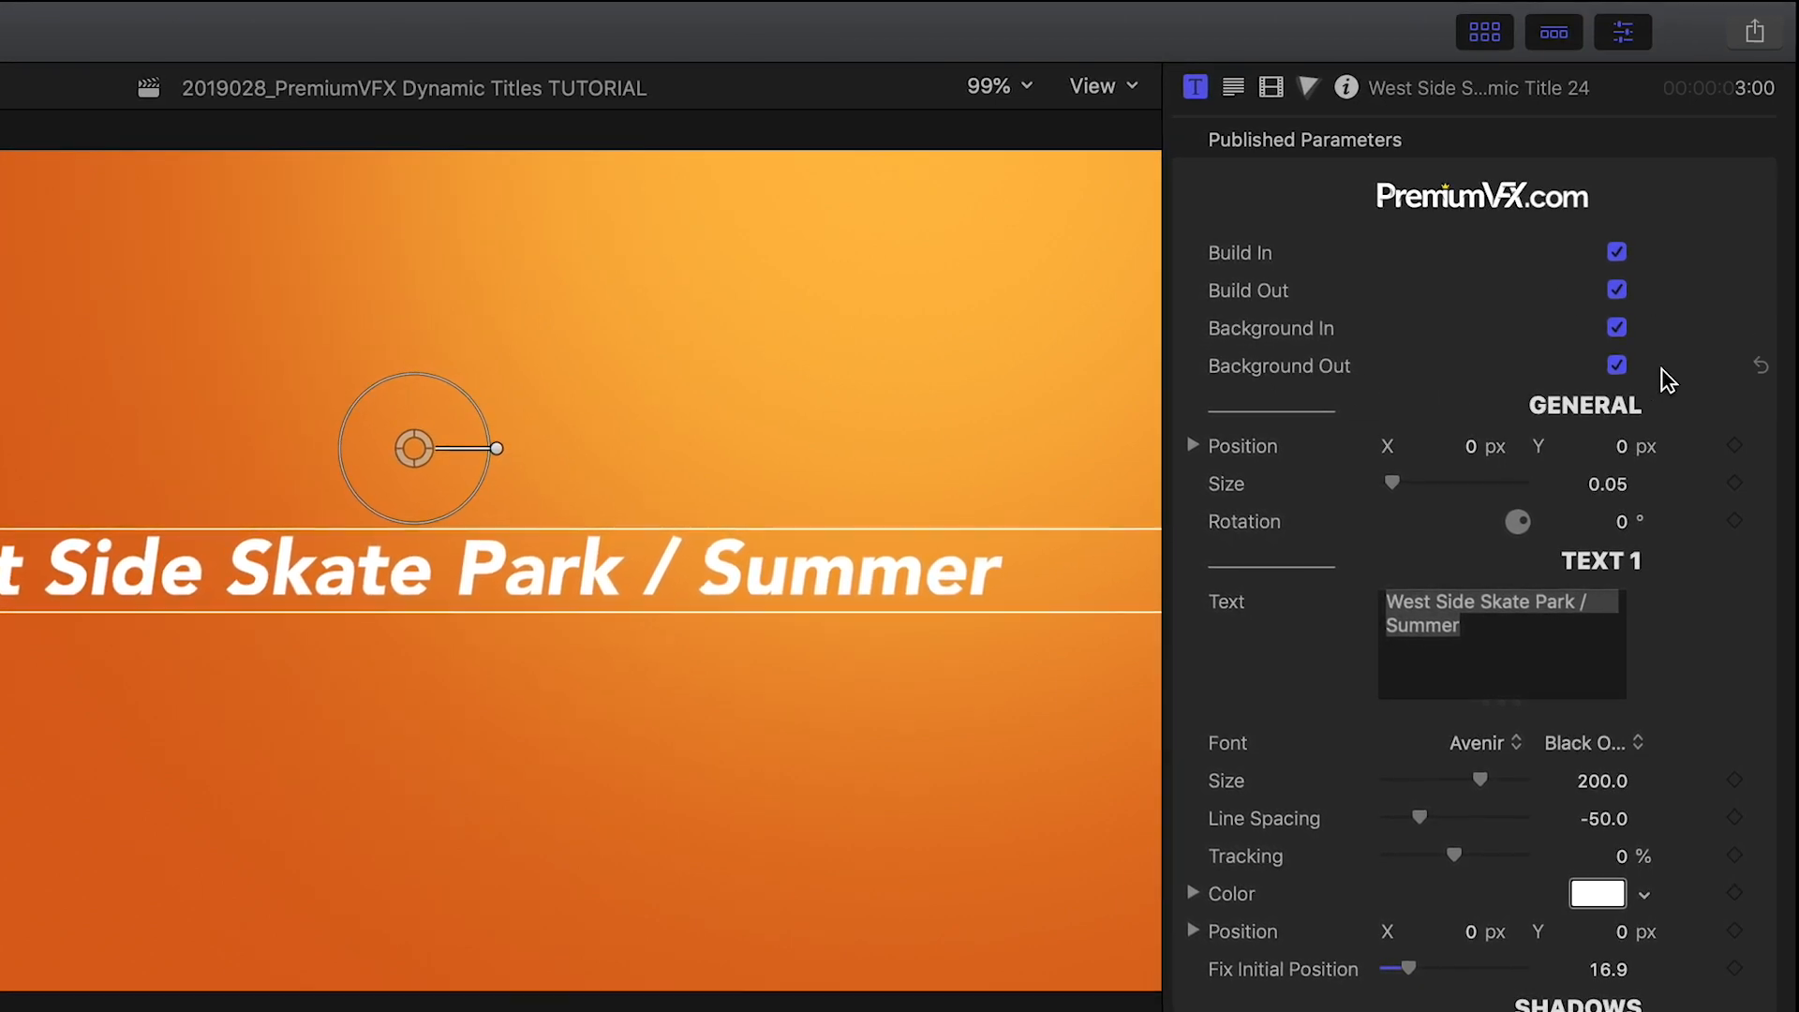
{"action": "left_click", "coordinate": [1618, 328]}
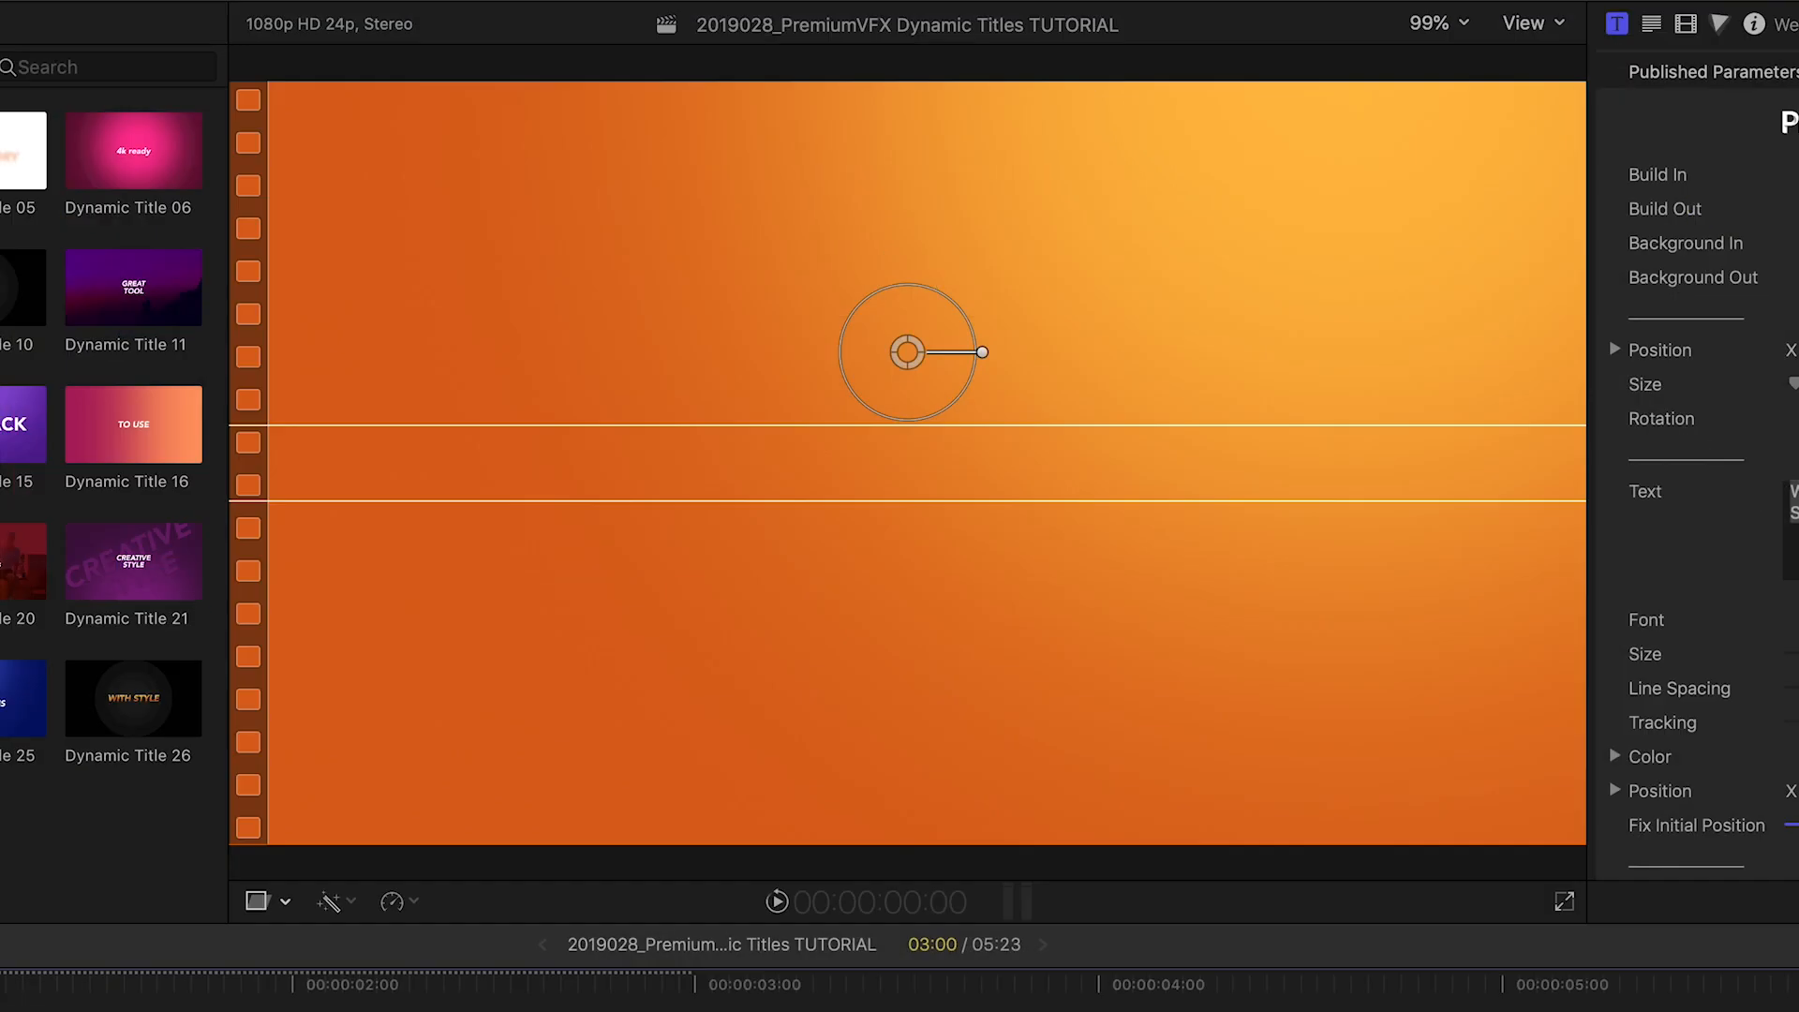
{"action": "left_click", "coordinate": [774, 901]}
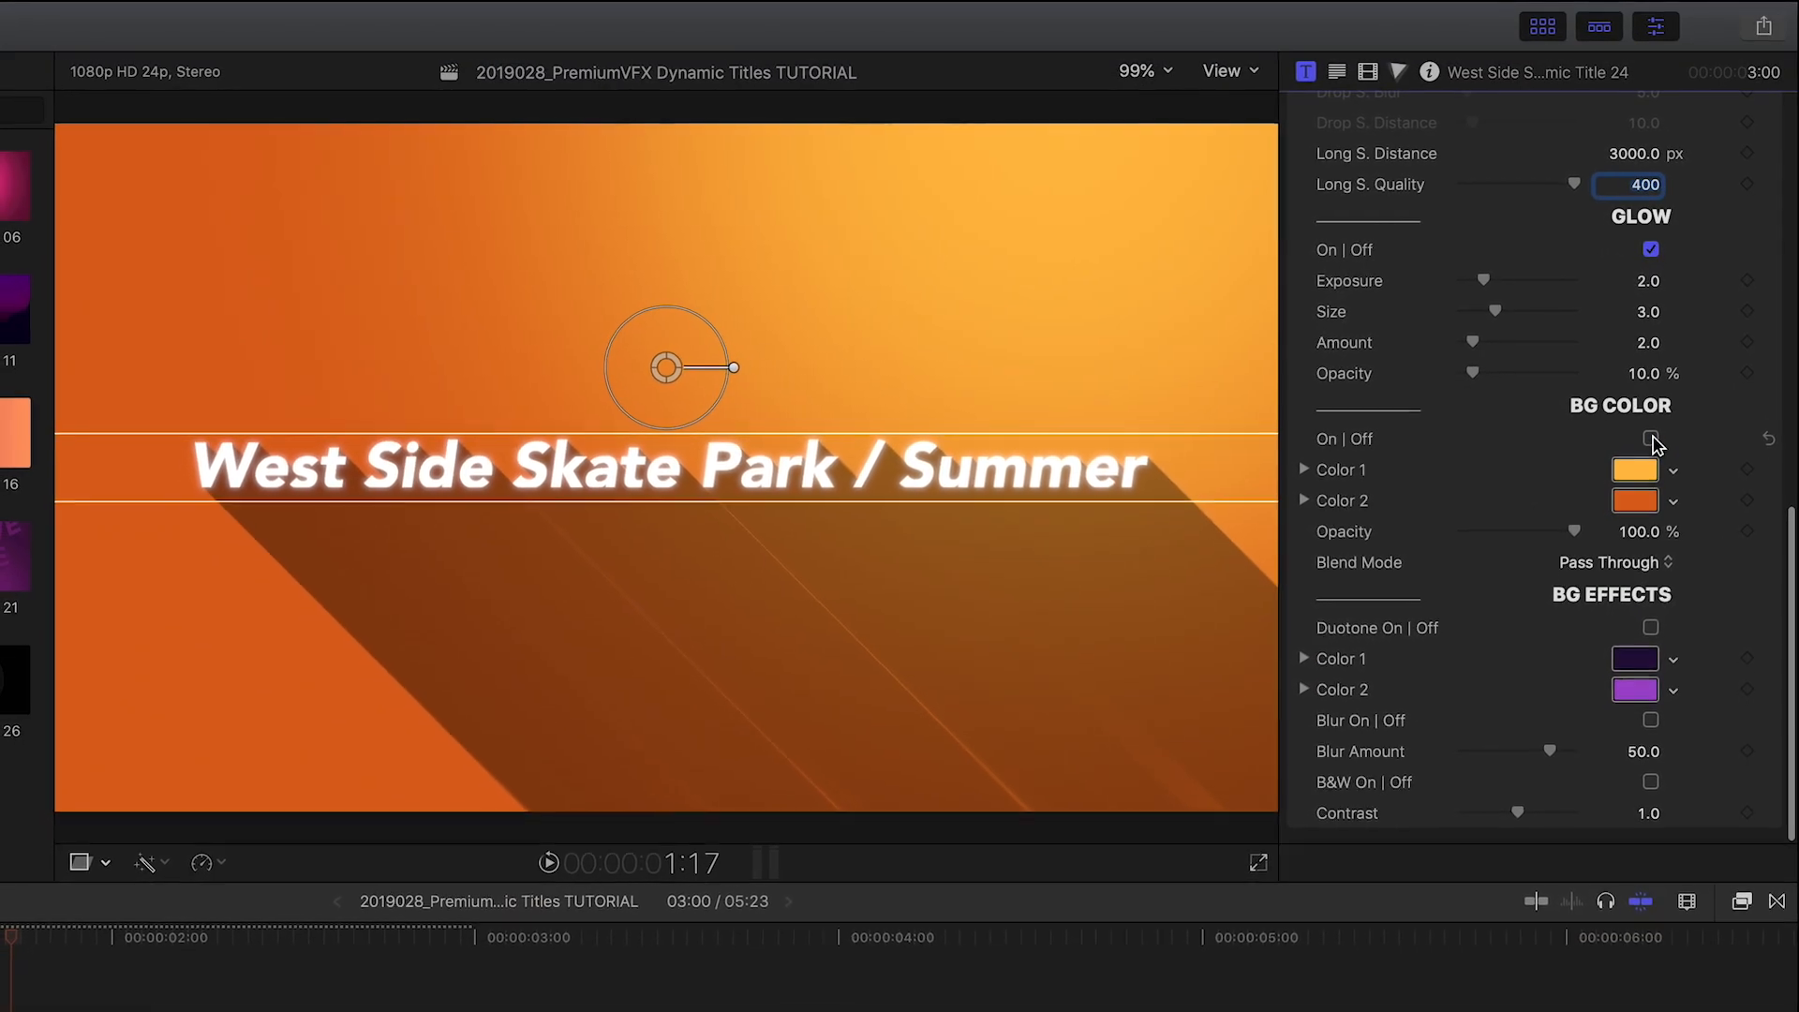
Toggle the orange BG Color off to reveal the footage, then back on
{"action": "left_click", "coordinate": [1651, 438]}
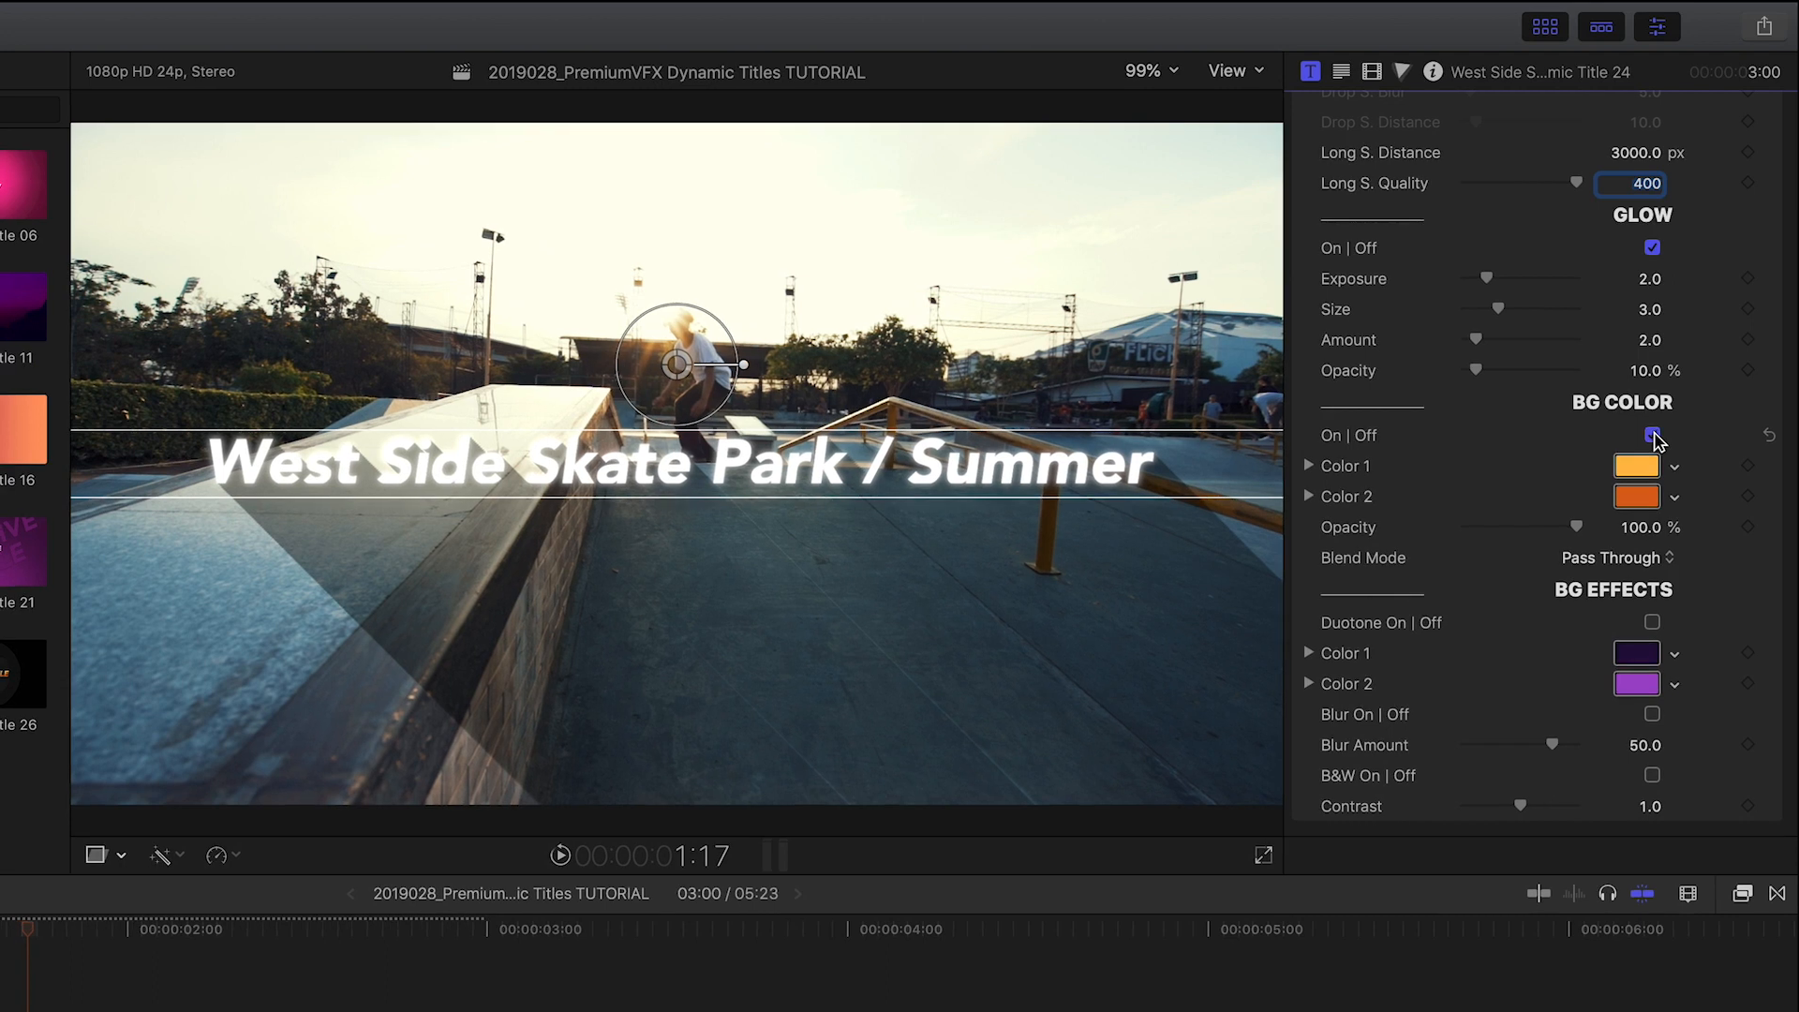
{"action": "left_click", "coordinate": [1638, 464]}
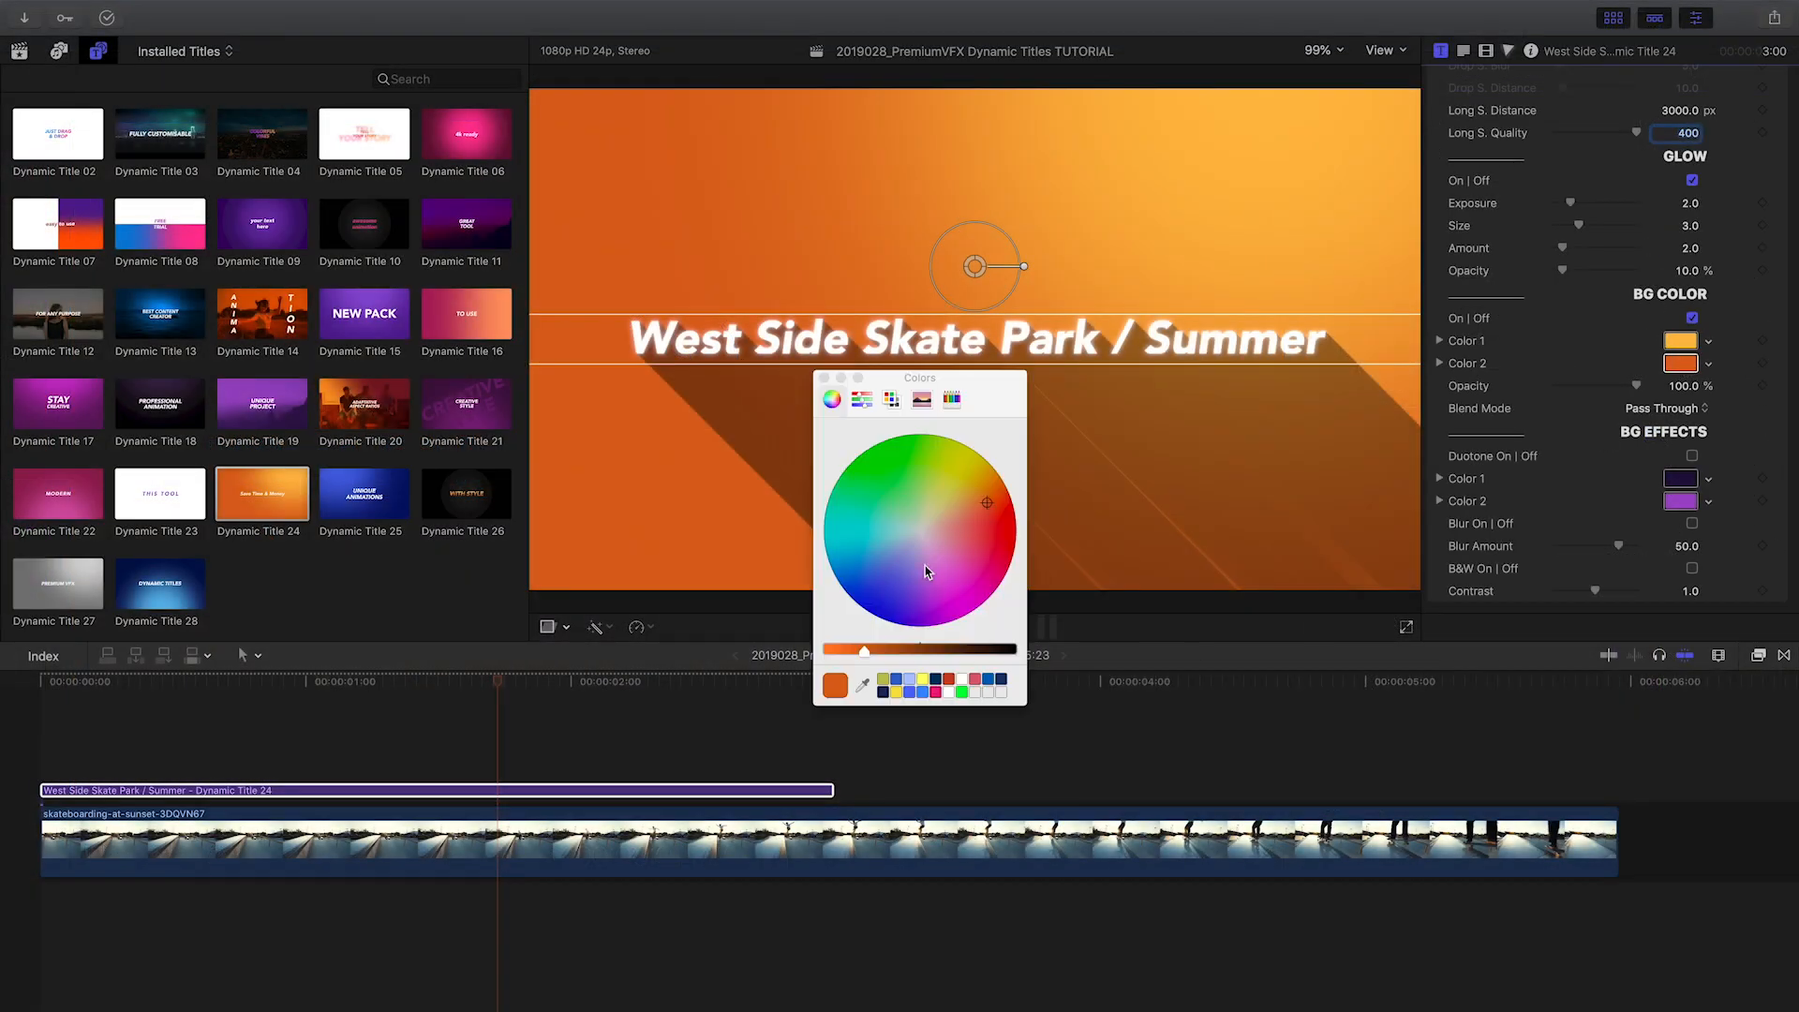
Recolour the background gradient yellow-to-blue and enable Blur on the footage behind the title
{"action": "left_click", "coordinate": [911, 688]}
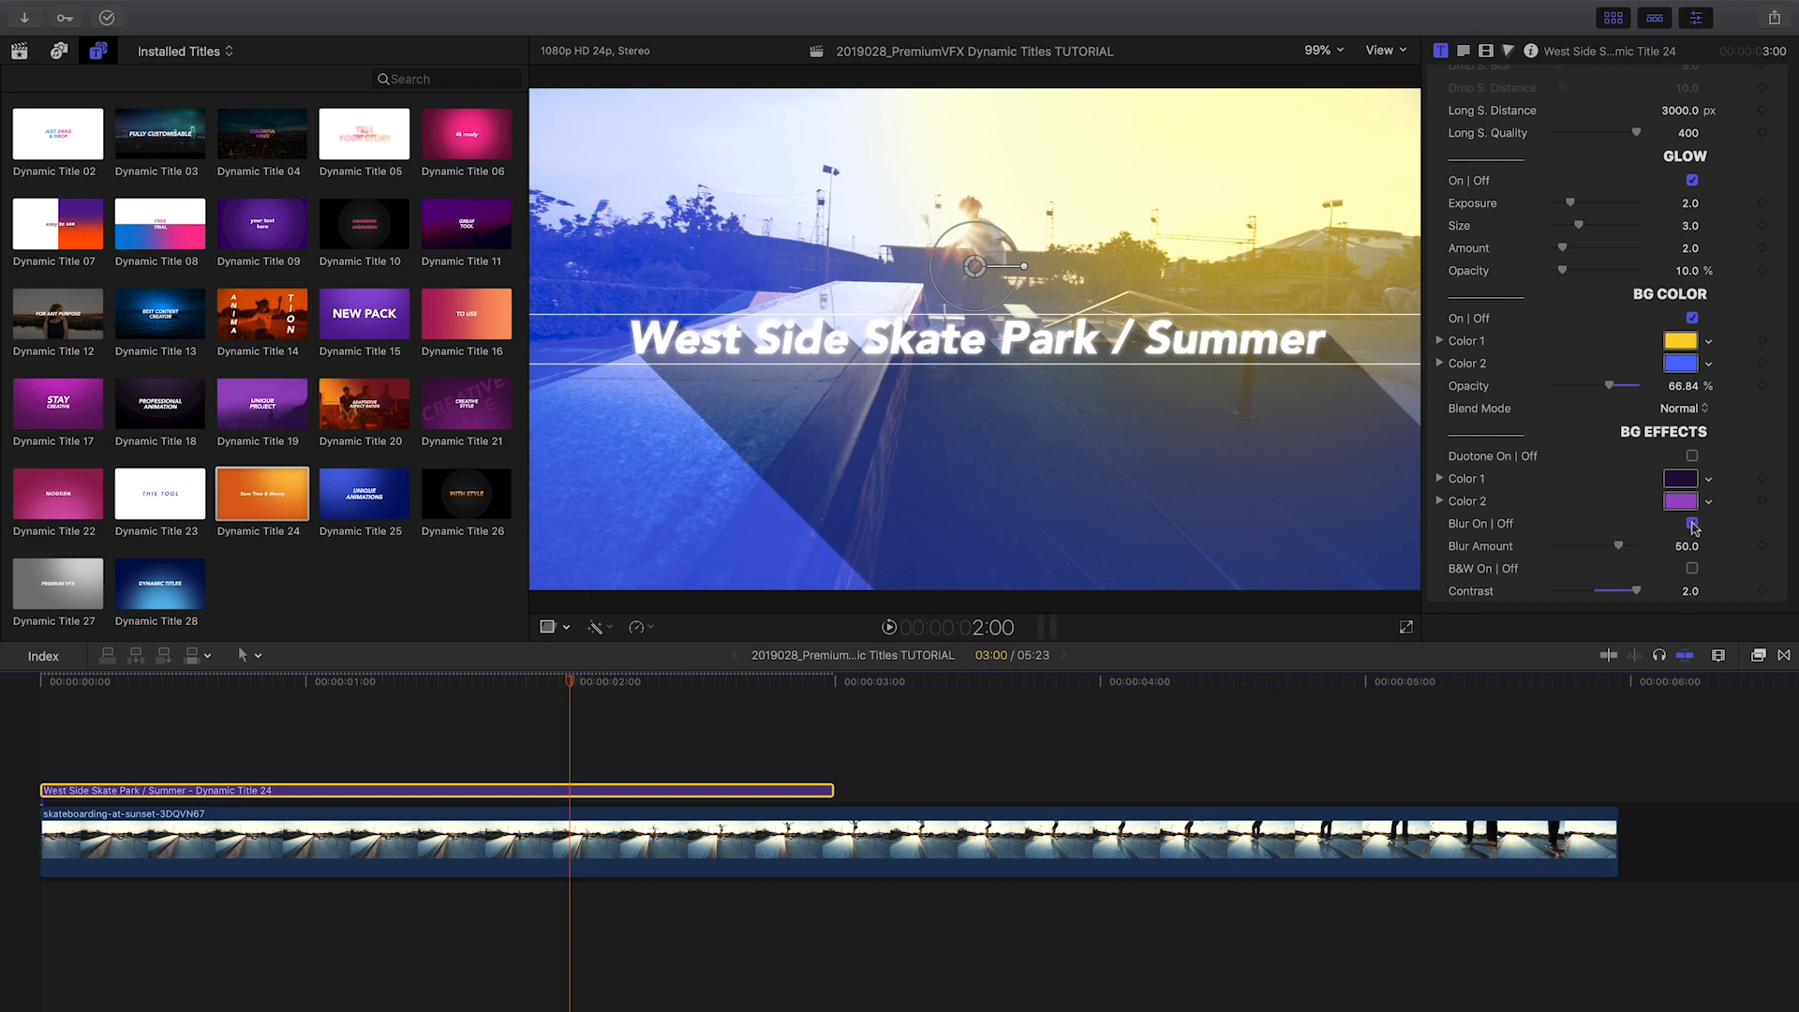
{"action": "left_click", "coordinate": [1692, 523]}
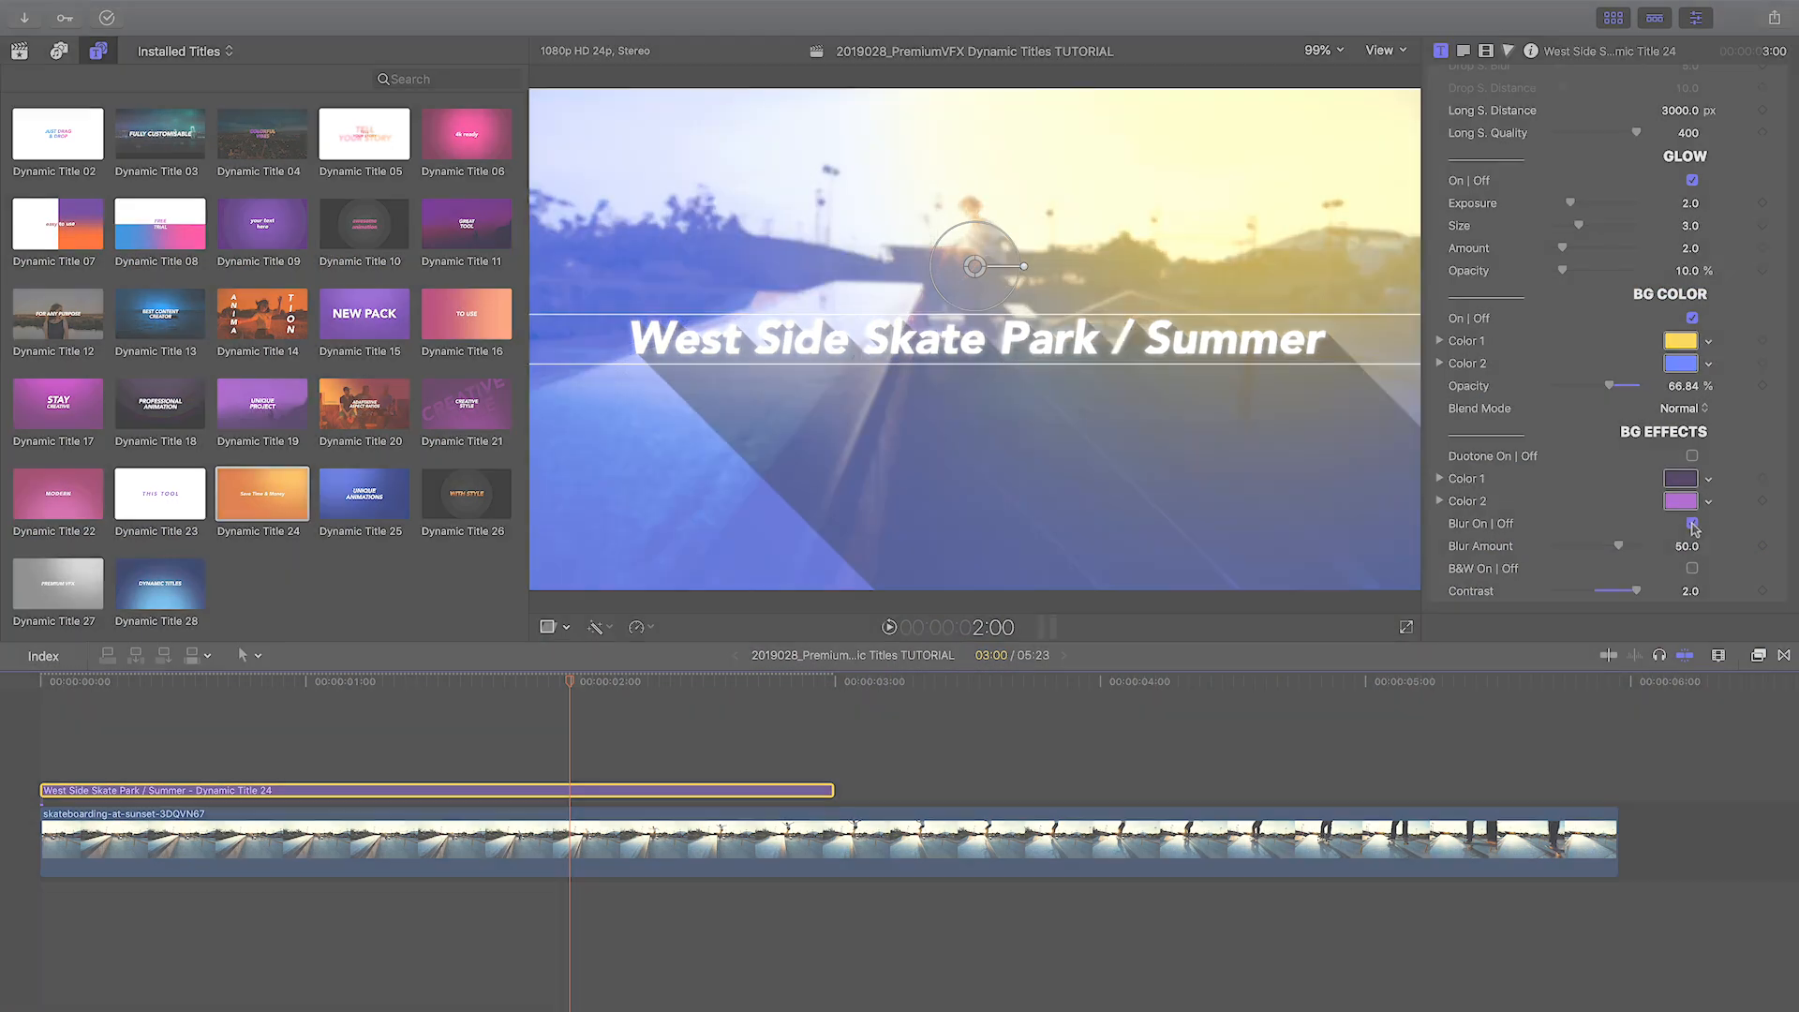